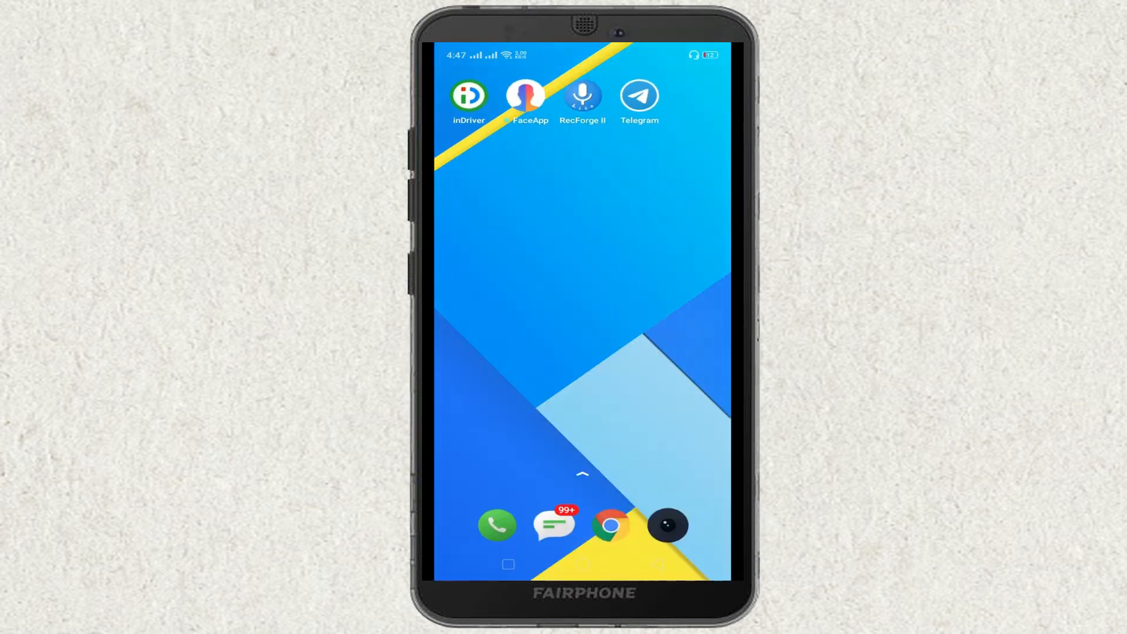
Launch Google Play Store and search for "turbo vpn"
left_click(638, 95)
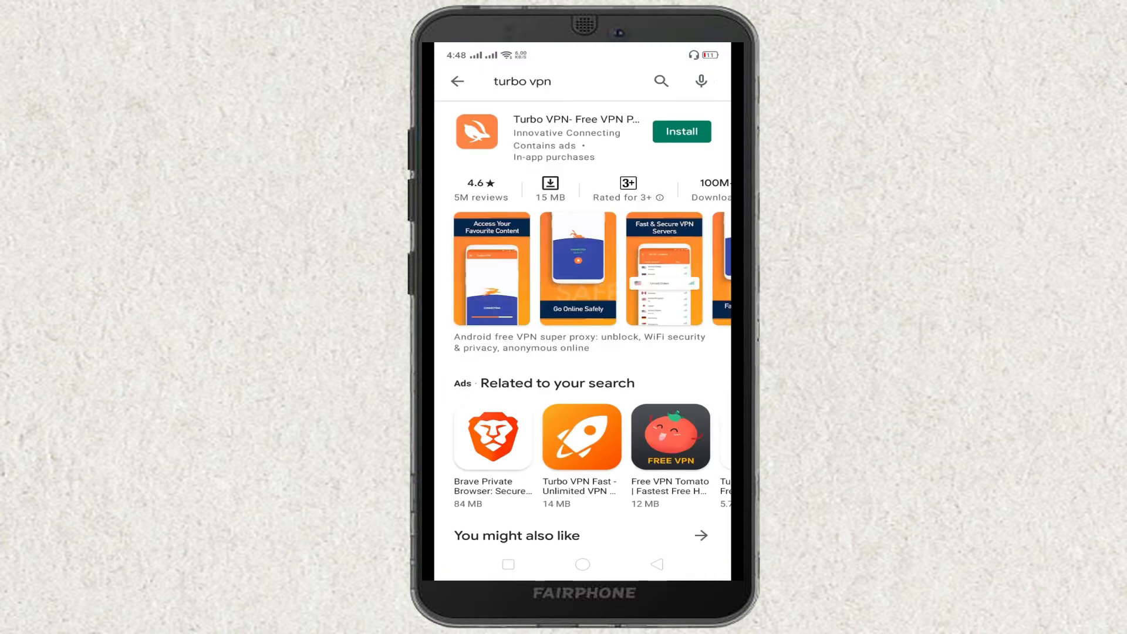
Install Turbo VPN from its Play Store listing and launch it once installed
left_click(680, 132)
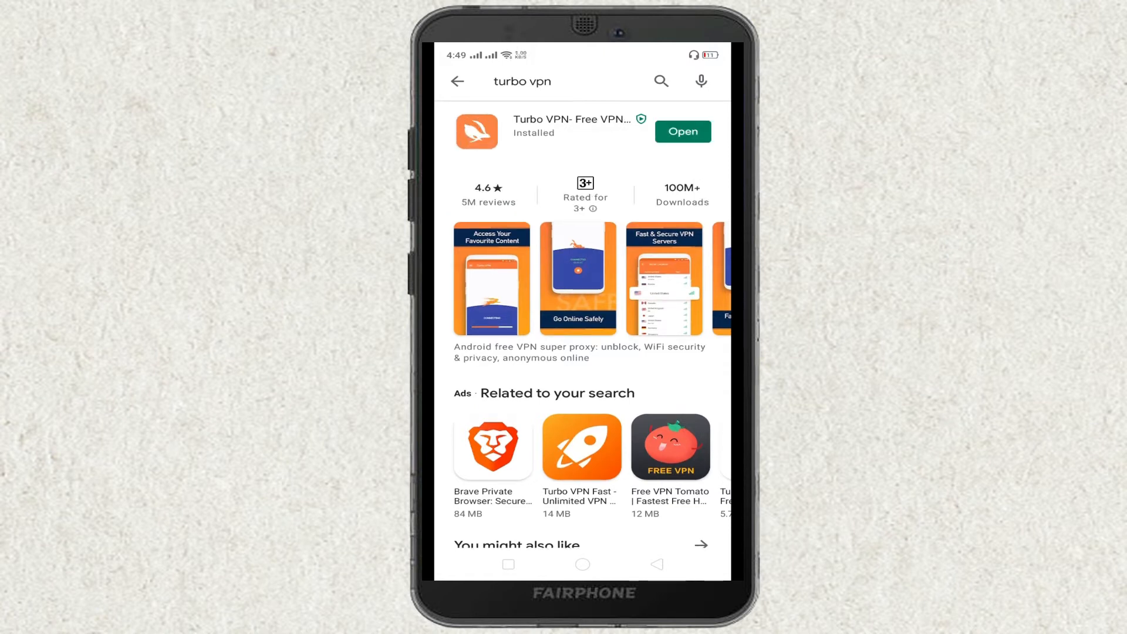
left_click(681, 131)
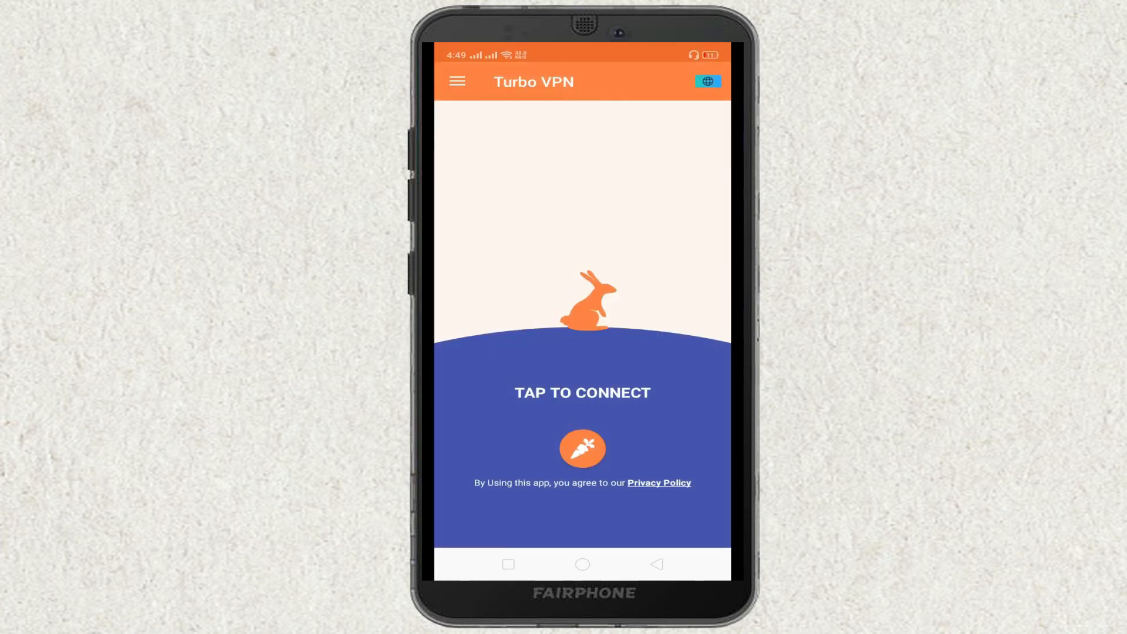
Start the Turbo VPN connection and choose Always Allow on the connection request
left_click(583, 448)
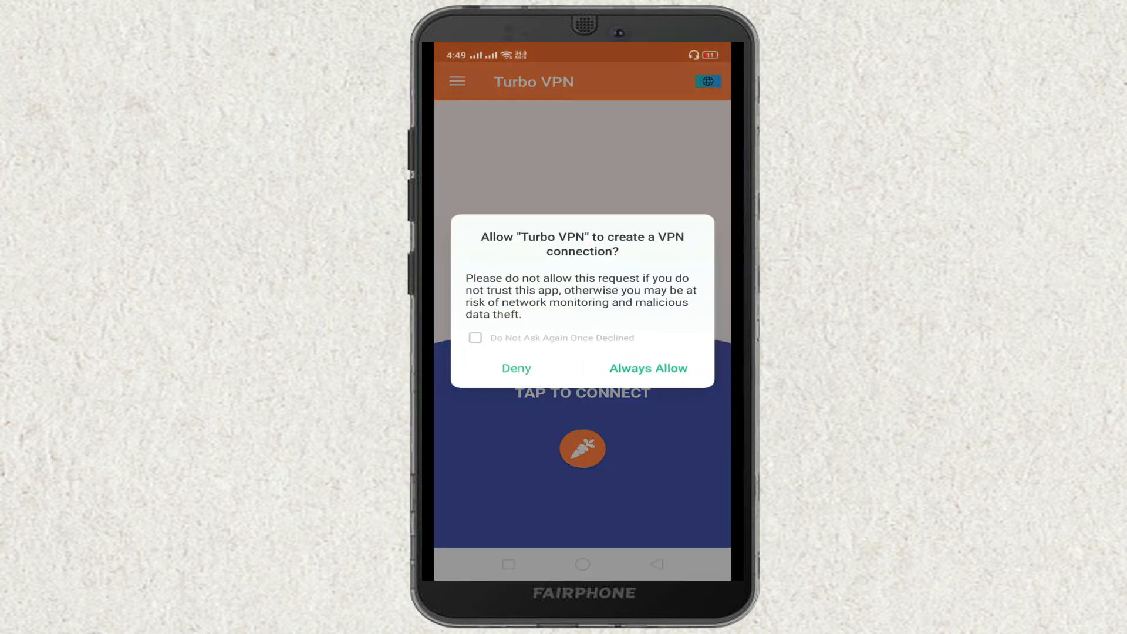
left_click(646, 367)
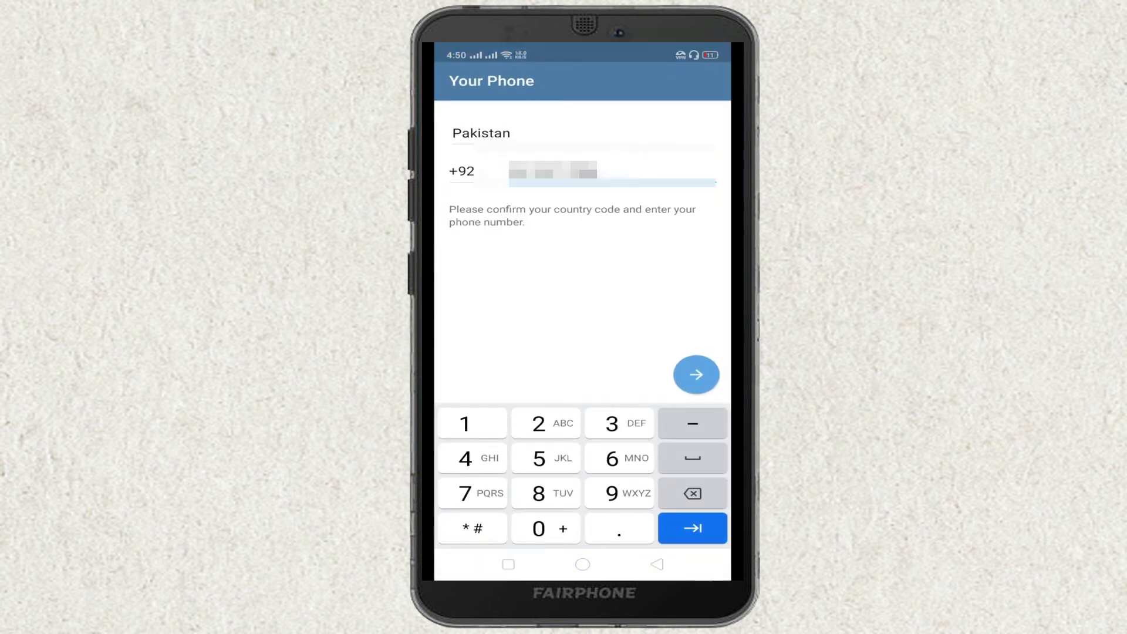
Submit the Pakistan (+92) phone number on Telegram's Your Phone screen to continue
left_click(695, 375)
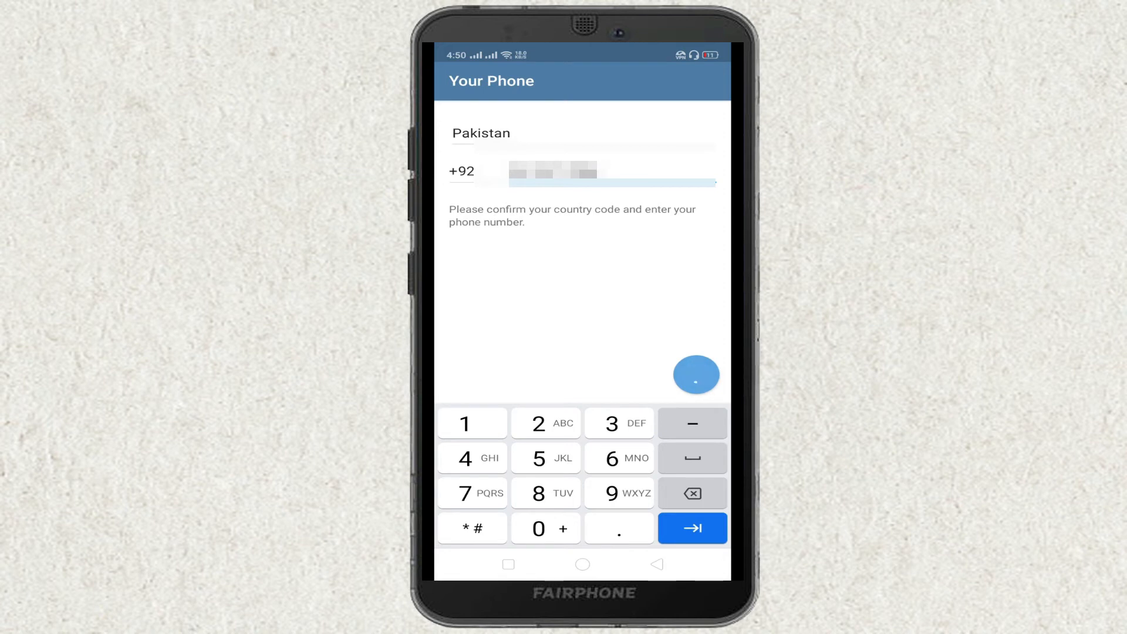
left_click(691, 529)
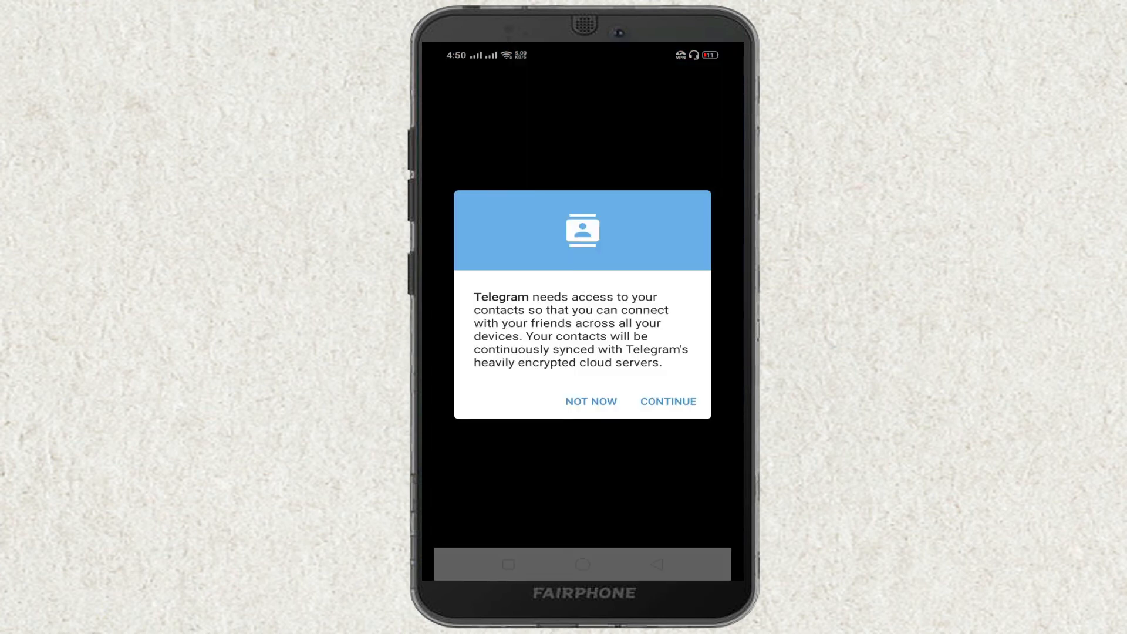
Grant Telegram access to contacts and to photos, media and files, reaching the chat list
left_click(667, 402)
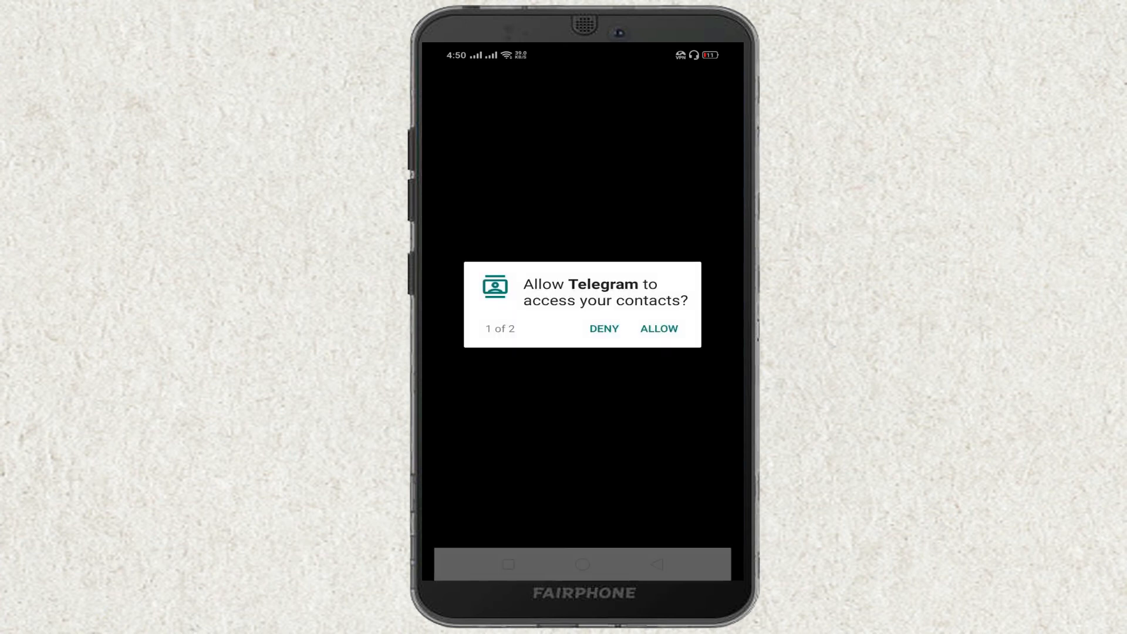
left_click(658, 329)
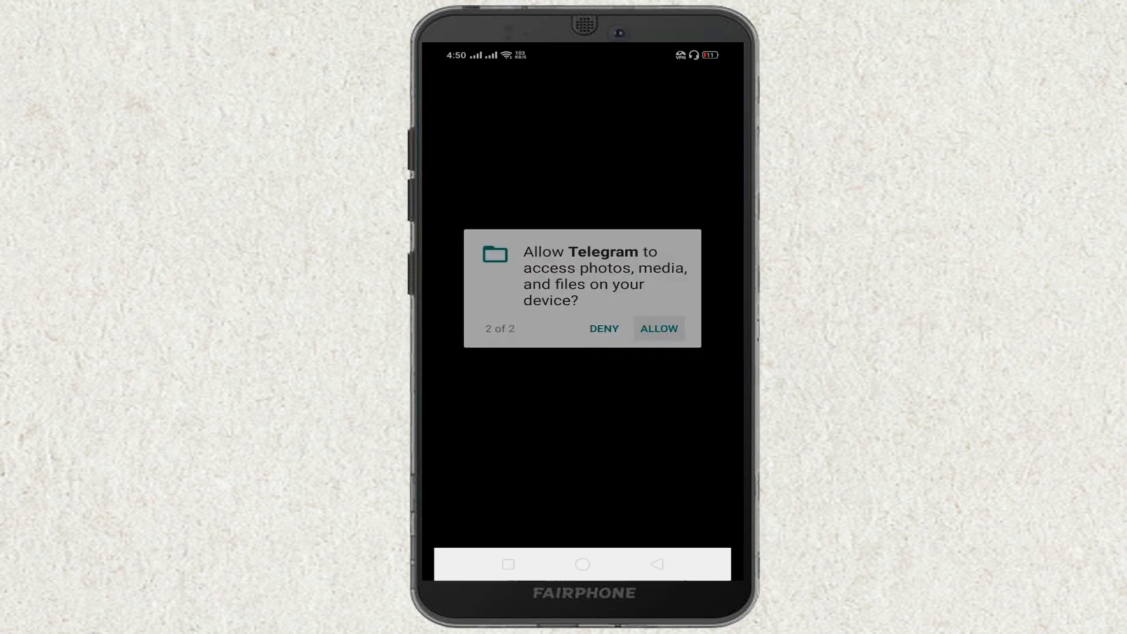
left_click(657, 328)
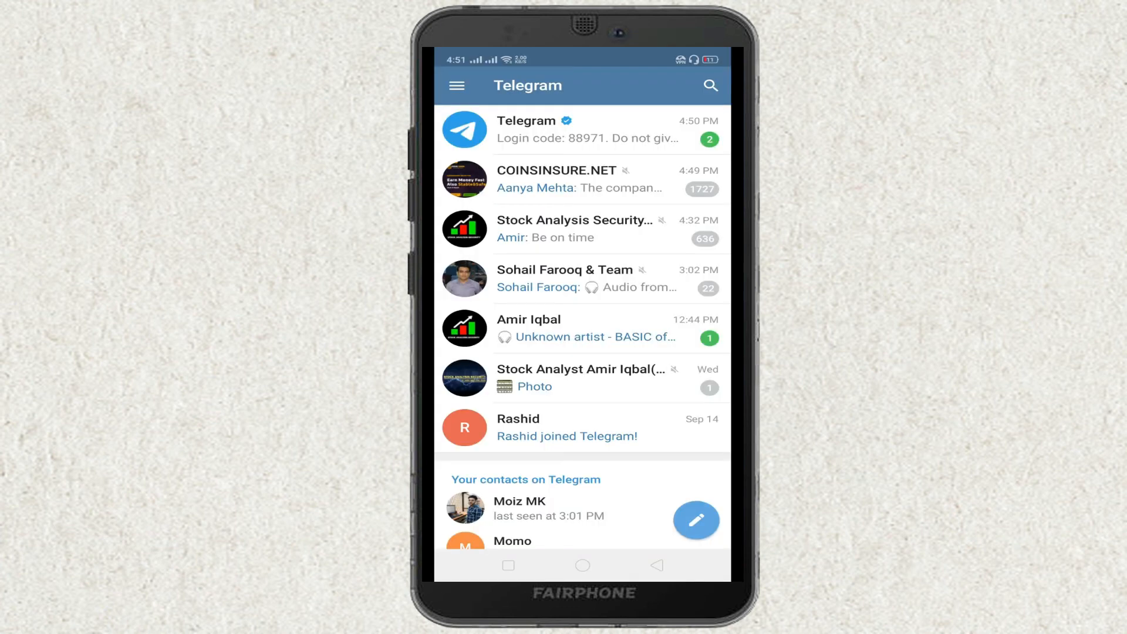